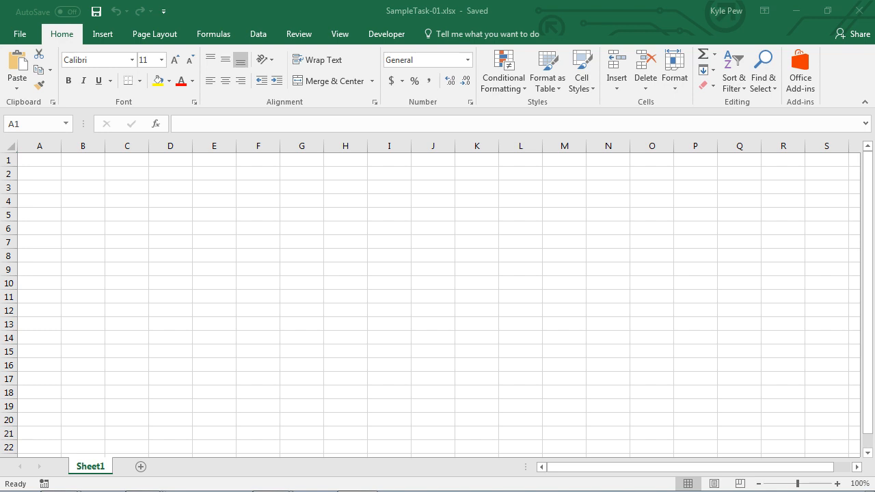
pyautogui.moveTo(570, 253)
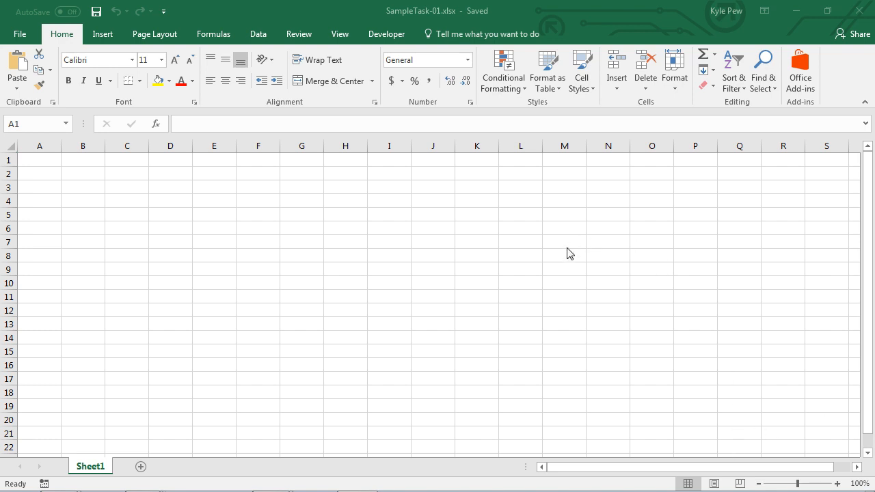
pyautogui.moveTo(414, 20)
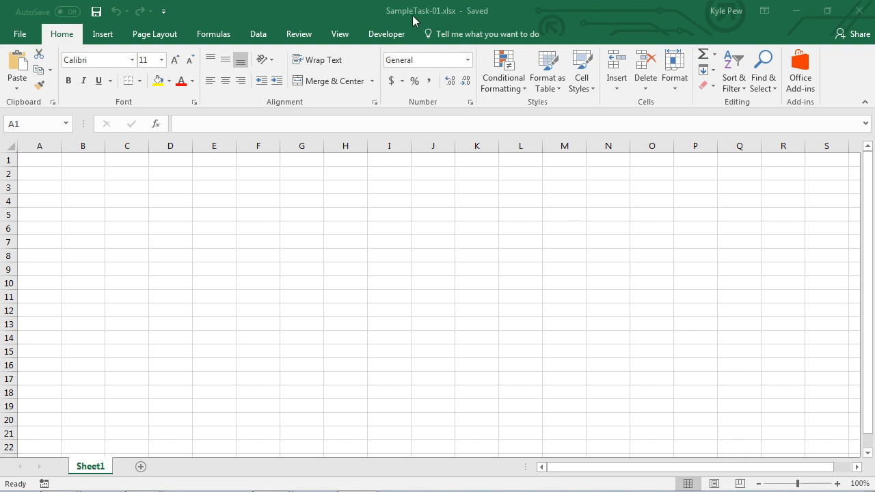
pyautogui.moveTo(436, 24)
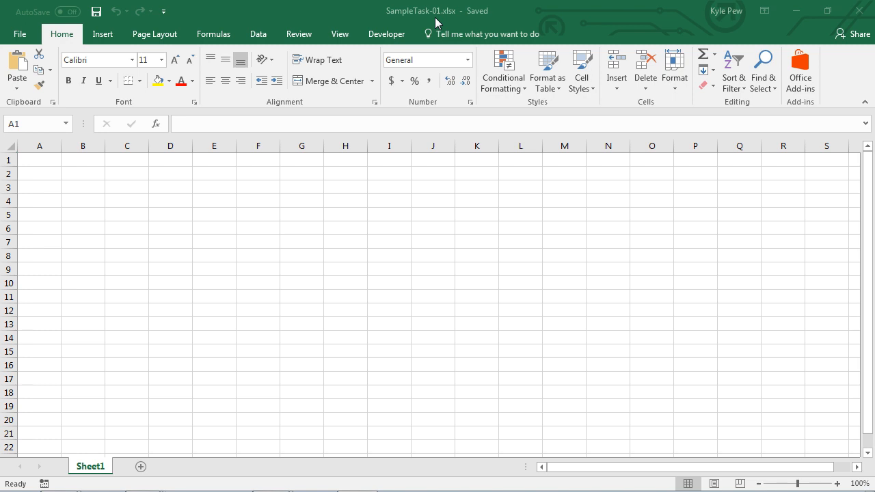
pyautogui.moveTo(176, 278)
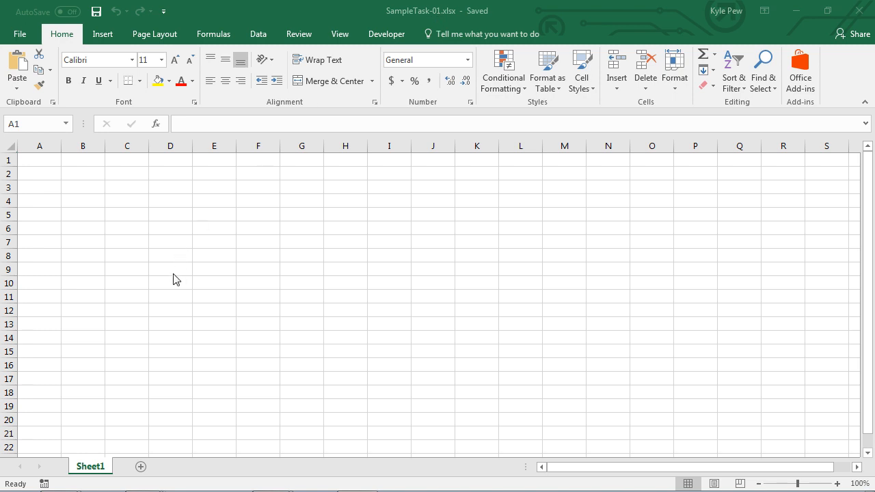
pyautogui.moveTo(176, 322)
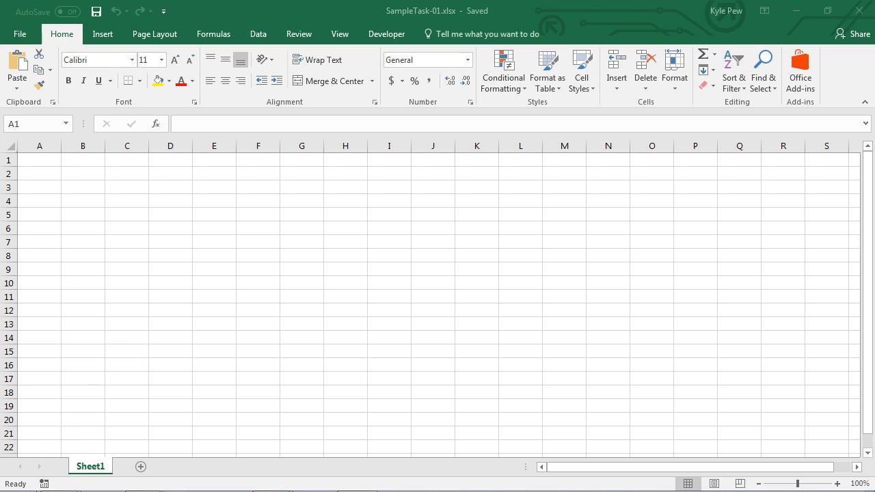
# - Search the Start menu for "task" and launch Task Scheduler
pyautogui.click(14, 479)
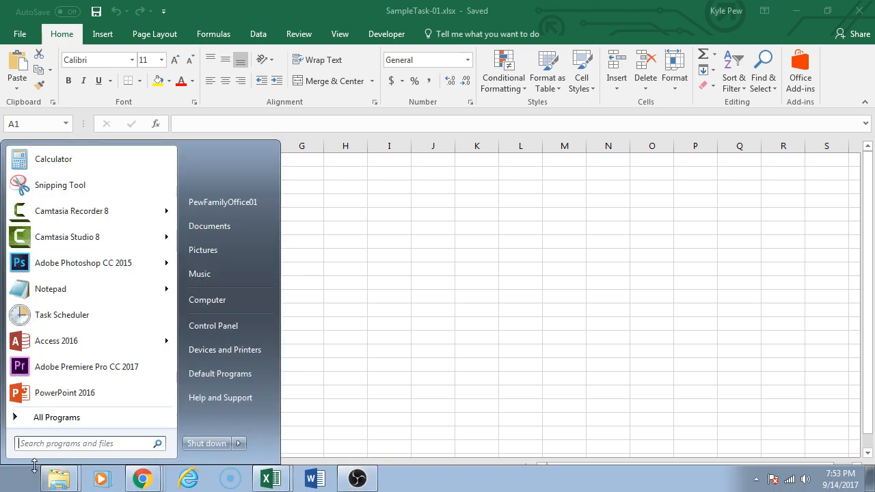
pyautogui.write('task')
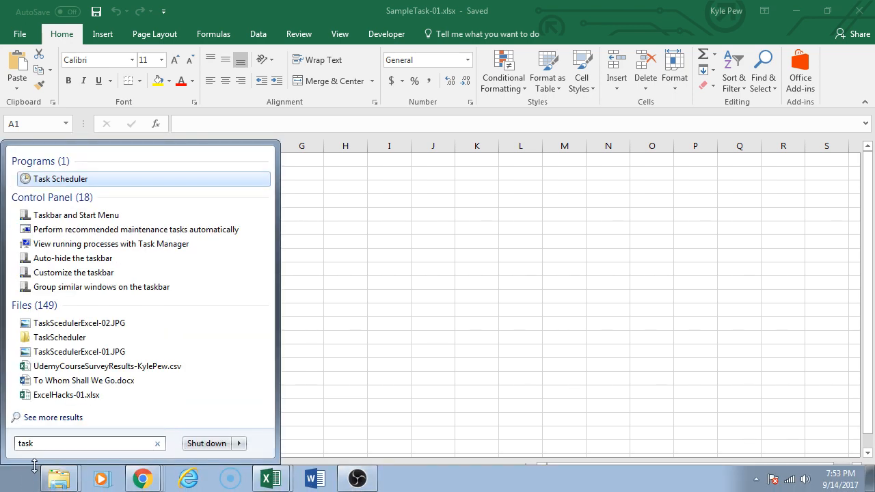
pyautogui.moveTo(55, 178)
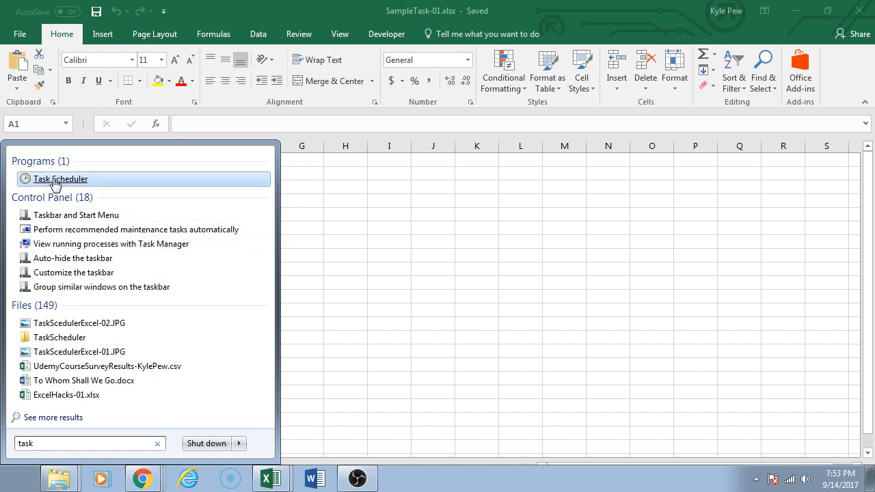
pyautogui.click(59, 178)
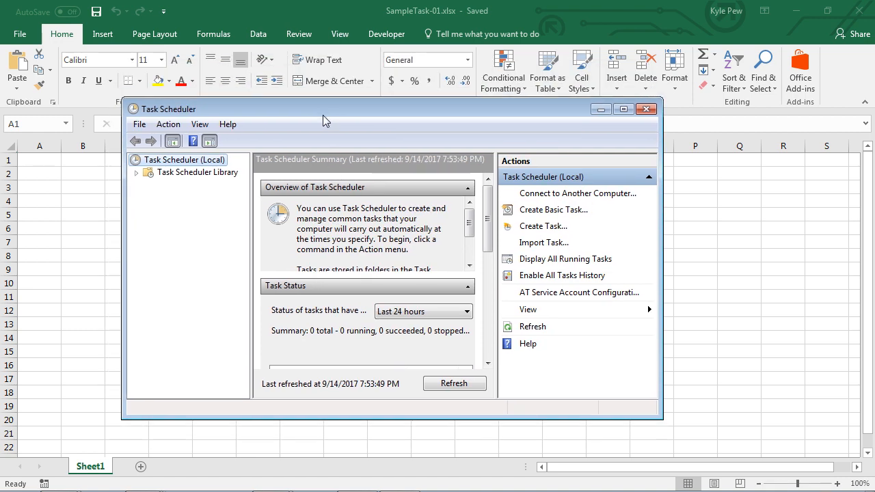
# - Begin a new basic task in Task Scheduler and name it OPEN EXCEL DOC
pyautogui.click(168, 124)
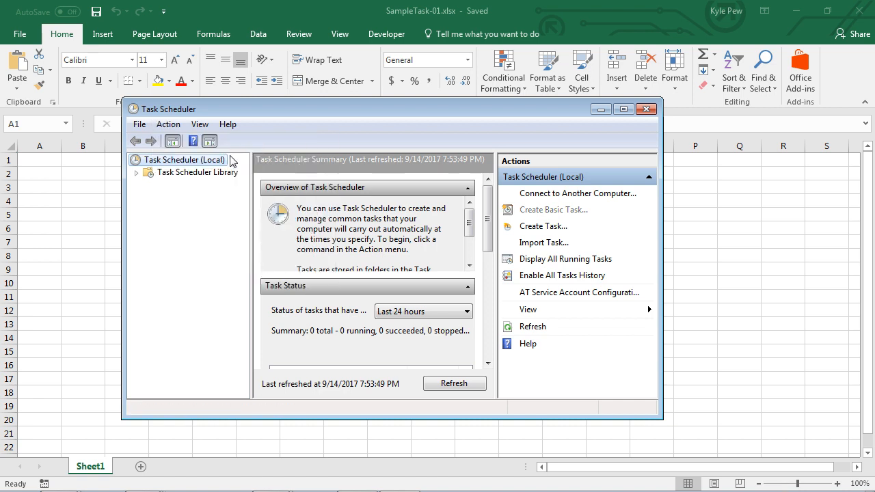
pyautogui.click(552, 209)
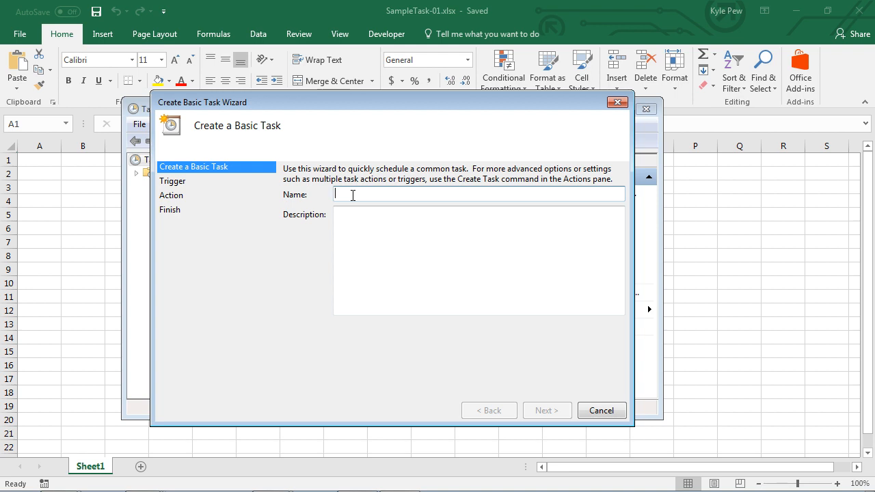
pyautogui.write('OPEN EXCEK')
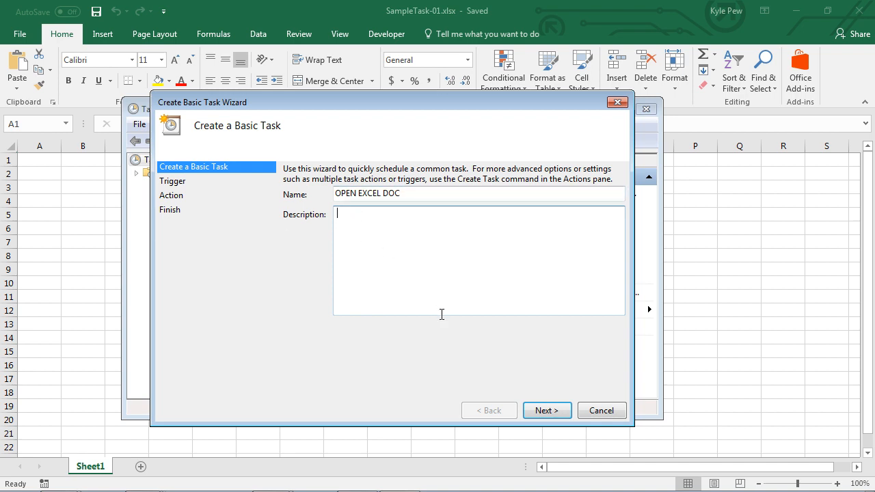
# - Set a daily trigger starting 9/14/2017 7:54:39 PM, recurring every 1 day
pyautogui.click(546, 410)
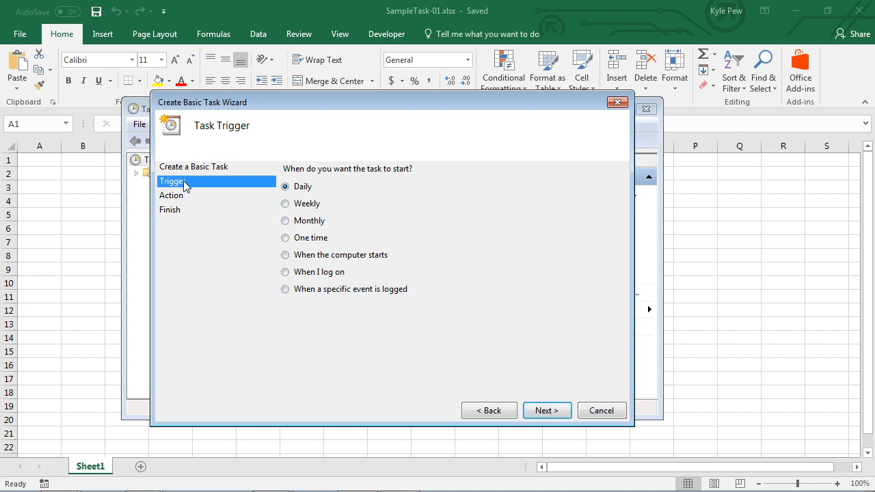
pyautogui.moveTo(315, 182)
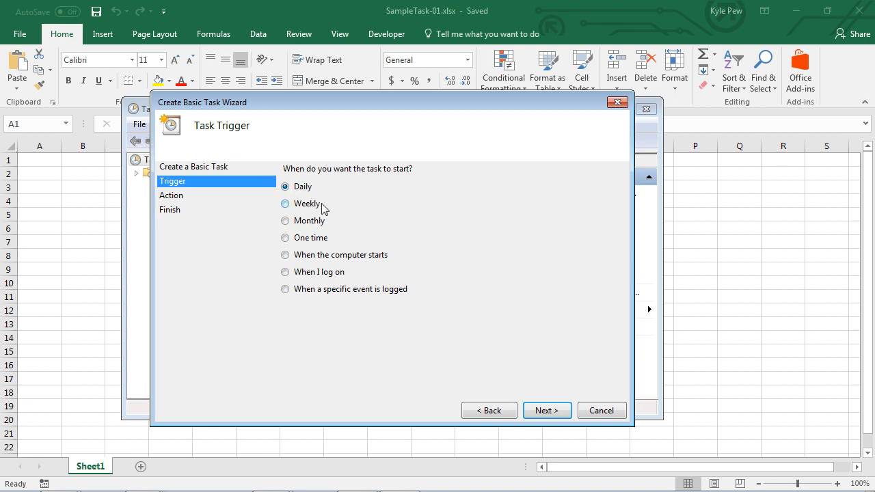
pyautogui.click(547, 411)
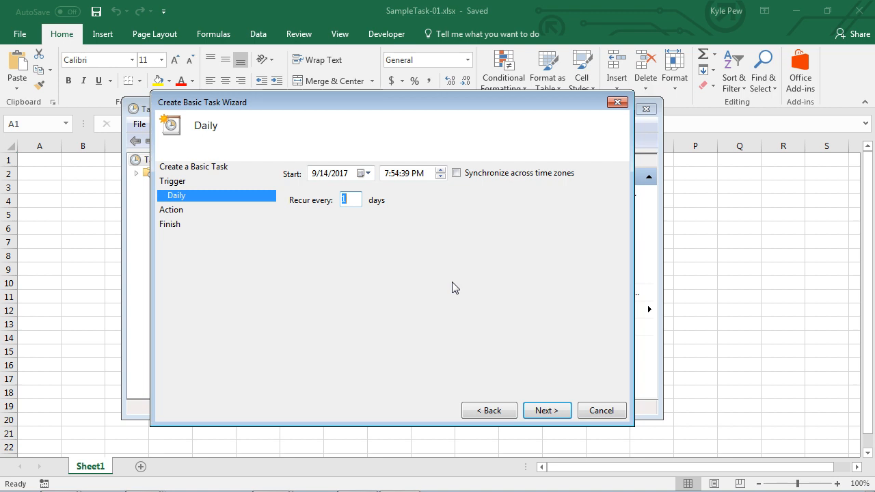
pyautogui.moveTo(451, 286)
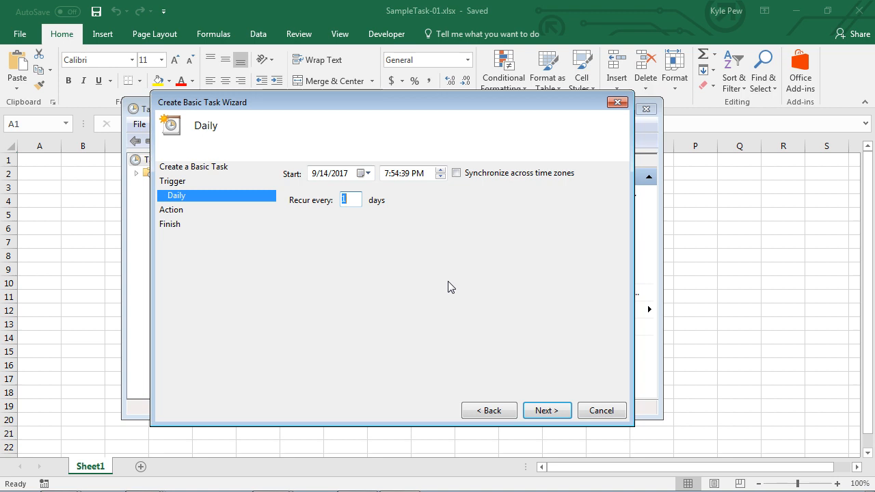
pyautogui.moveTo(335, 181)
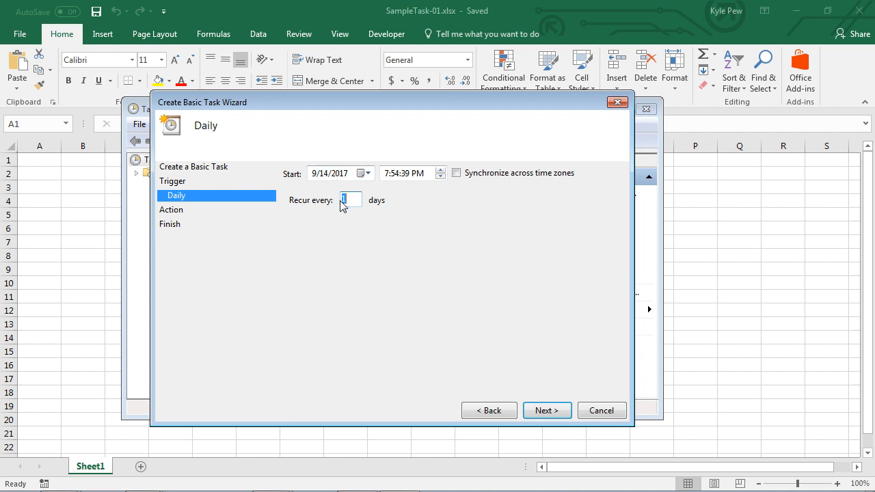
pyautogui.moveTo(350, 211)
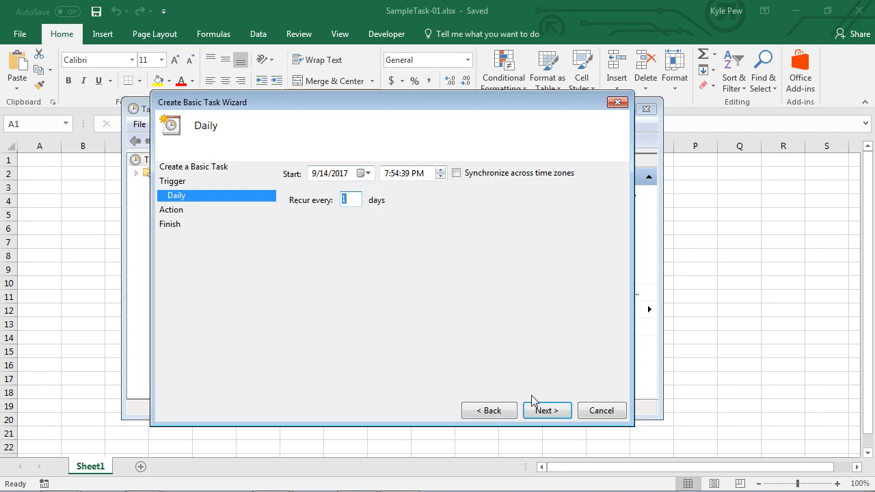
pyautogui.click(546, 410)
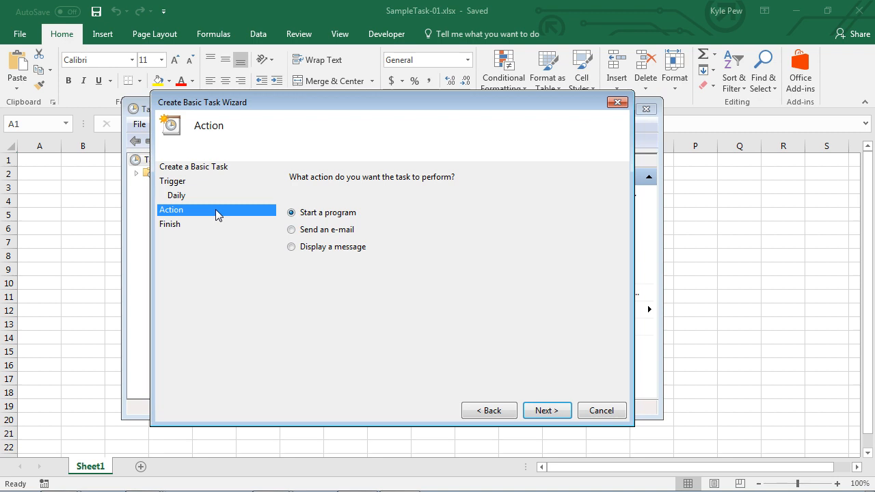
pyautogui.moveTo(349, 214)
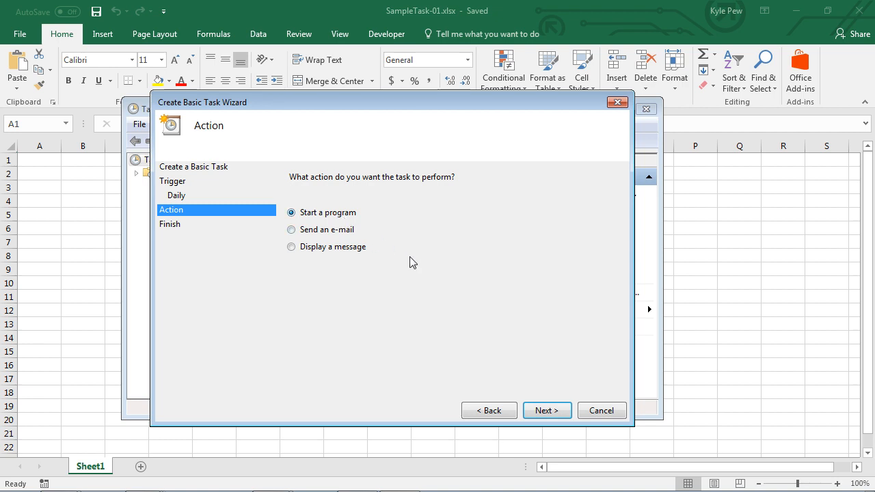
# - Select Start a program as the task's action
pyautogui.click(546, 410)
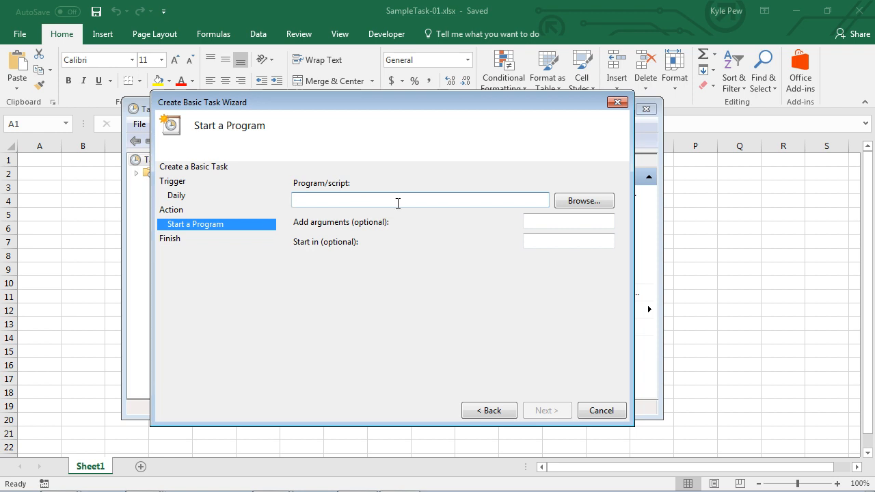
# - Browse to OfficeNewb\Blog\Files and choose SampleTask-01.xlsx as the program
pyautogui.click(583, 200)
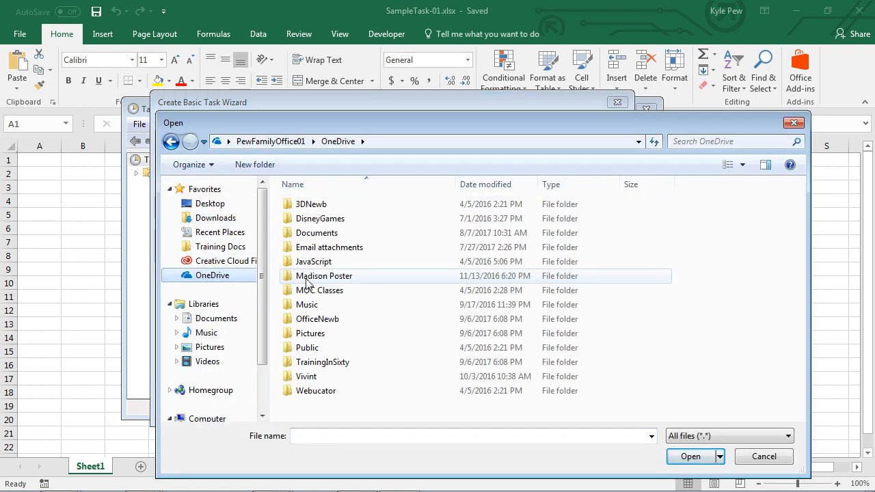
pyautogui.doubleClick(316, 319)
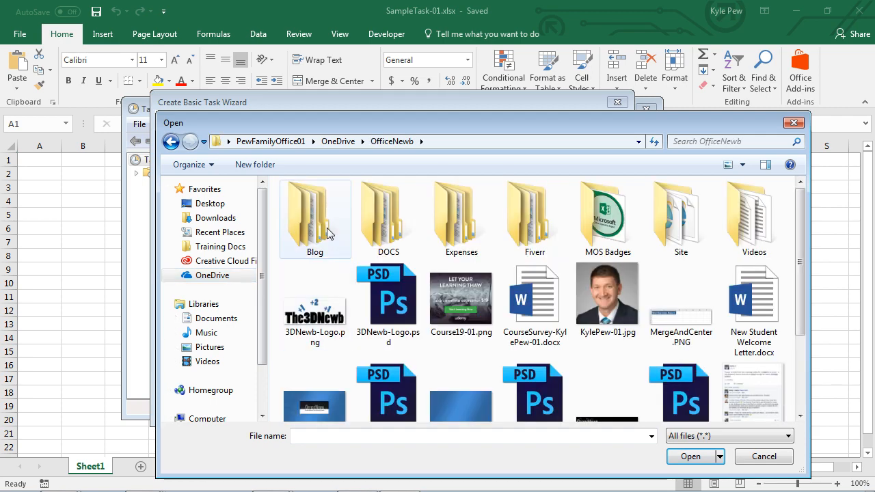
pyautogui.doubleClick(315, 219)
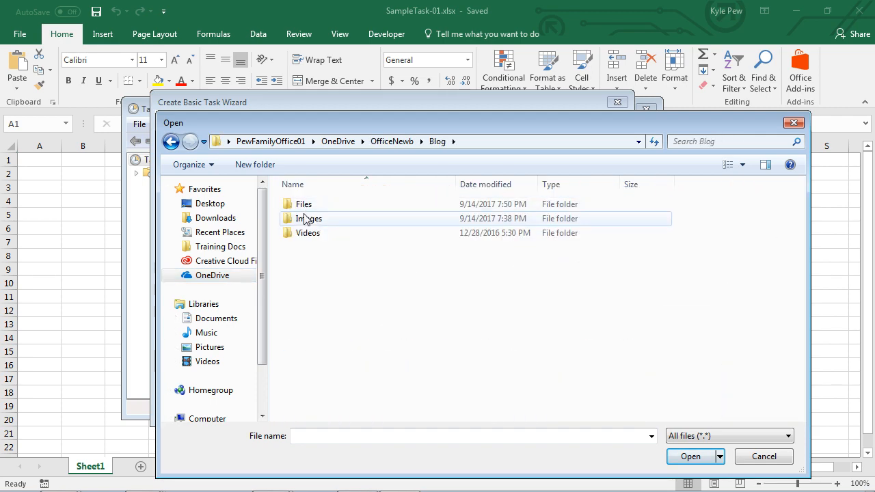
pyautogui.doubleClick(302, 203)
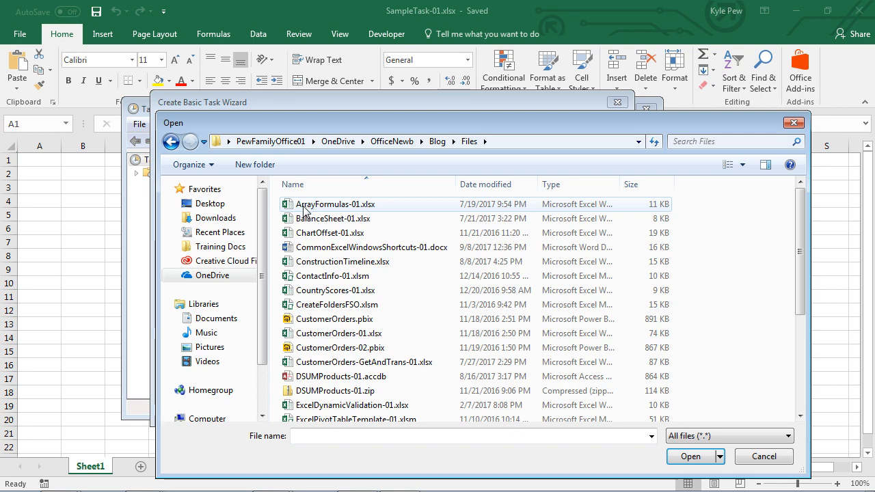
pyautogui.scroll(-3)
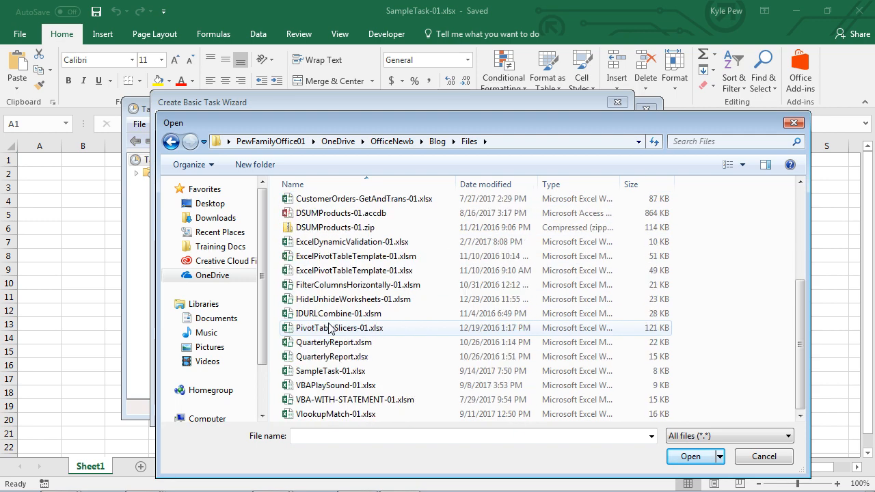
pyautogui.click(331, 370)
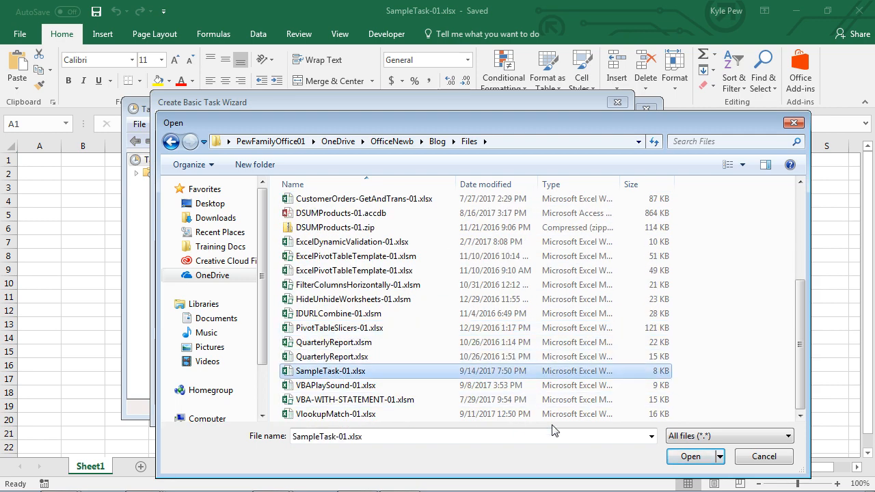
pyautogui.click(690, 456)
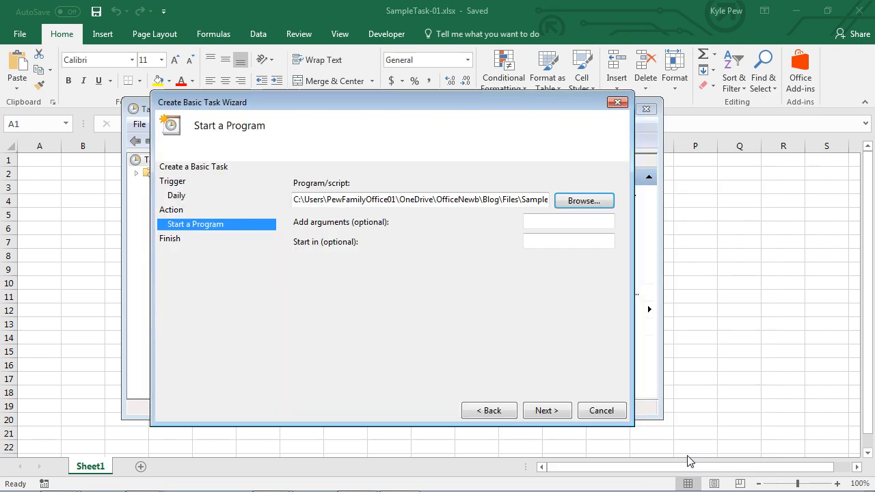
pyautogui.moveTo(400, 287)
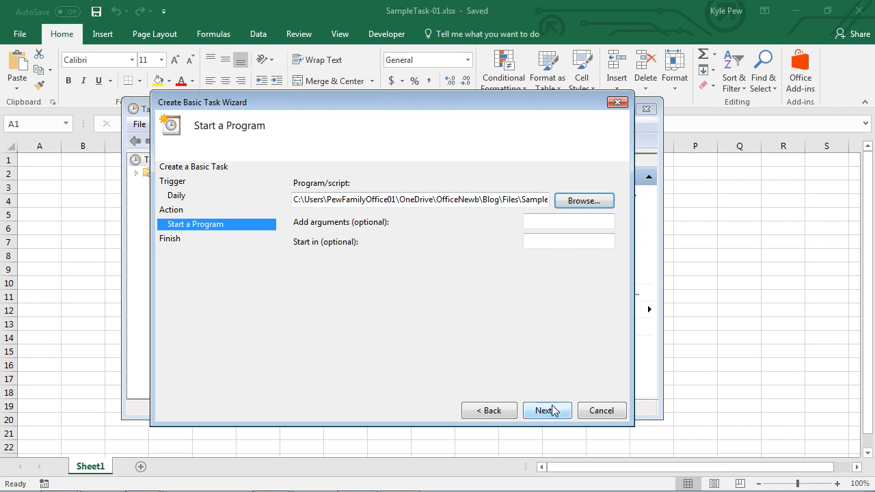
# - Review the summary, finish the OPEN EXCEL DOC task, and close Task Scheduler
pyautogui.click(547, 410)
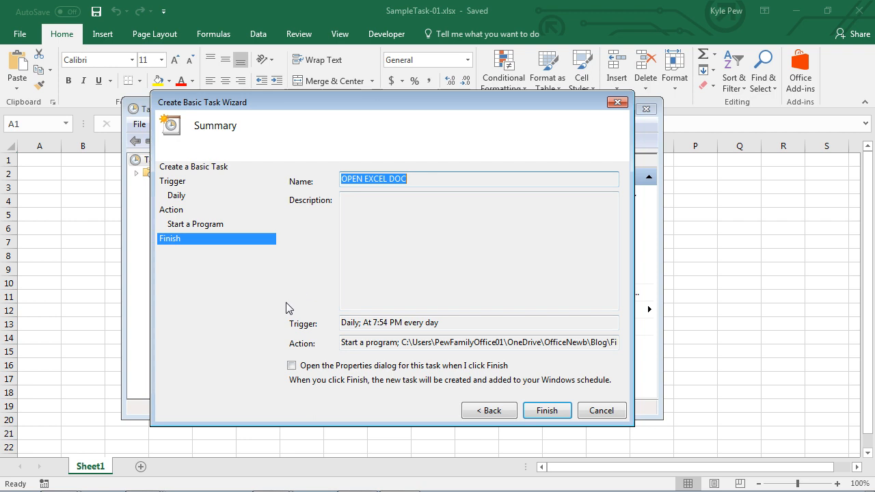
pyautogui.moveTo(419, 335)
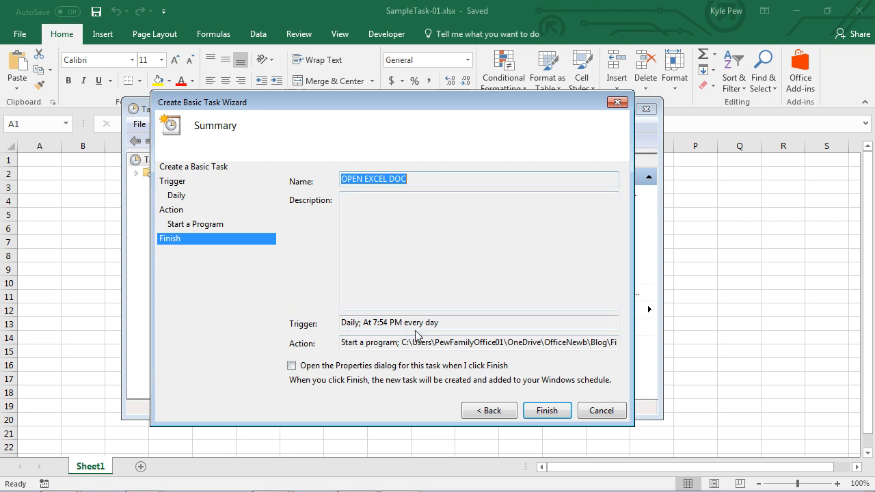
pyautogui.click(547, 410)
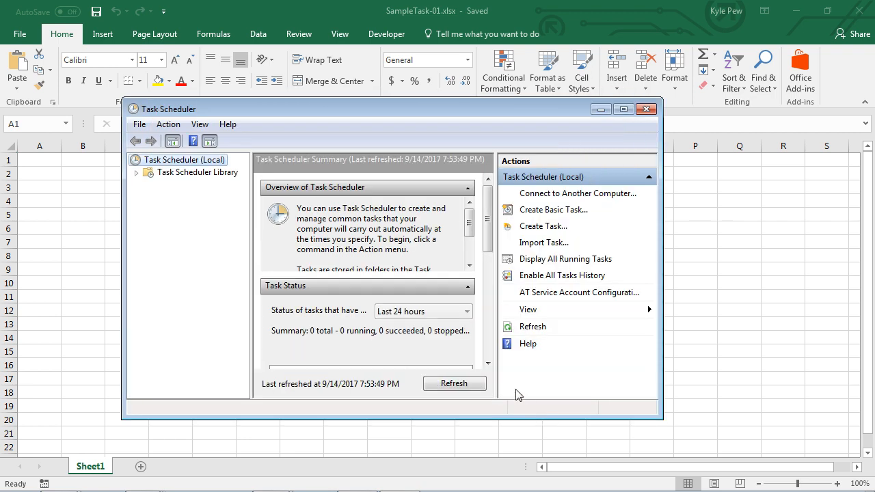
pyautogui.moveTo(333, 348)
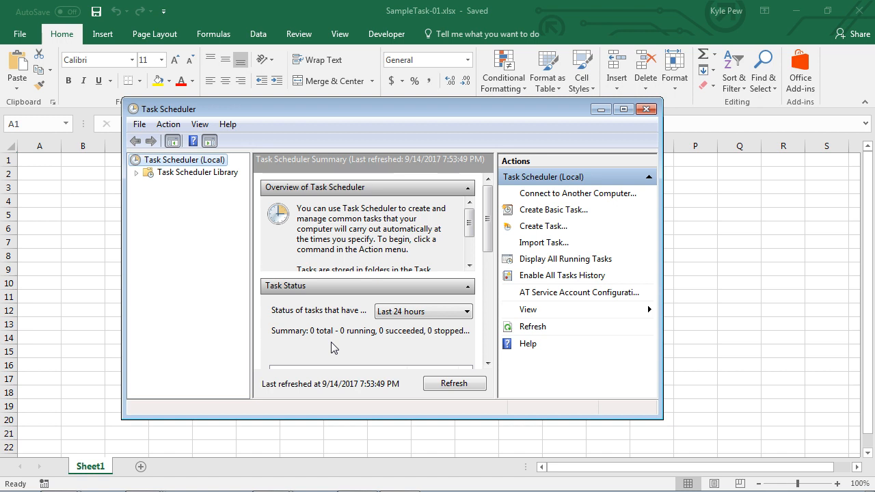
pyautogui.moveTo(345, 238)
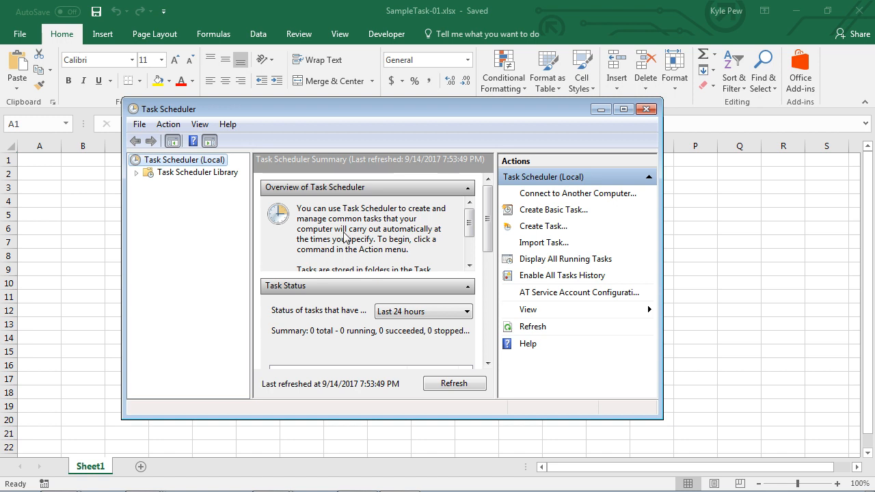
pyautogui.click(646, 108)
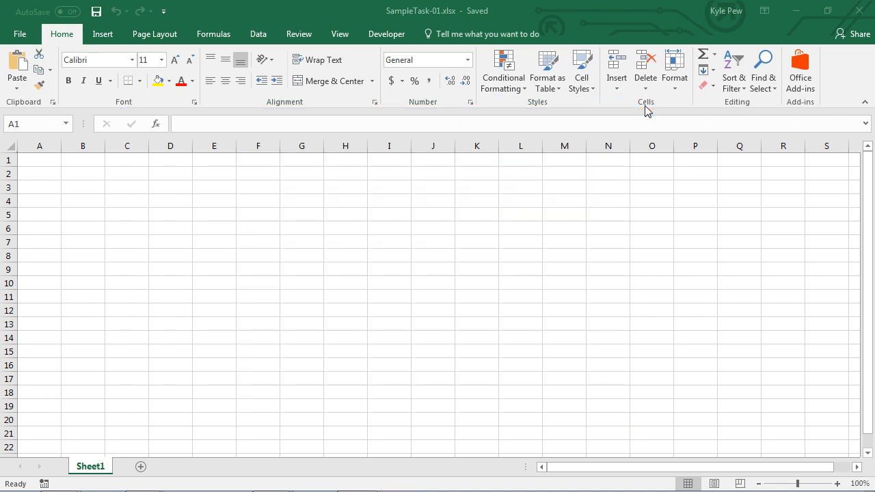